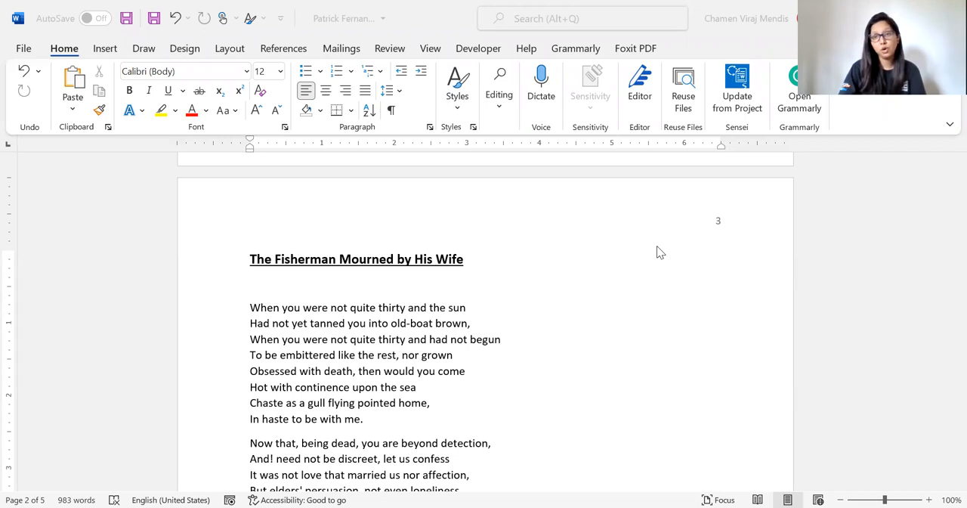
mouse_move(508, 287)
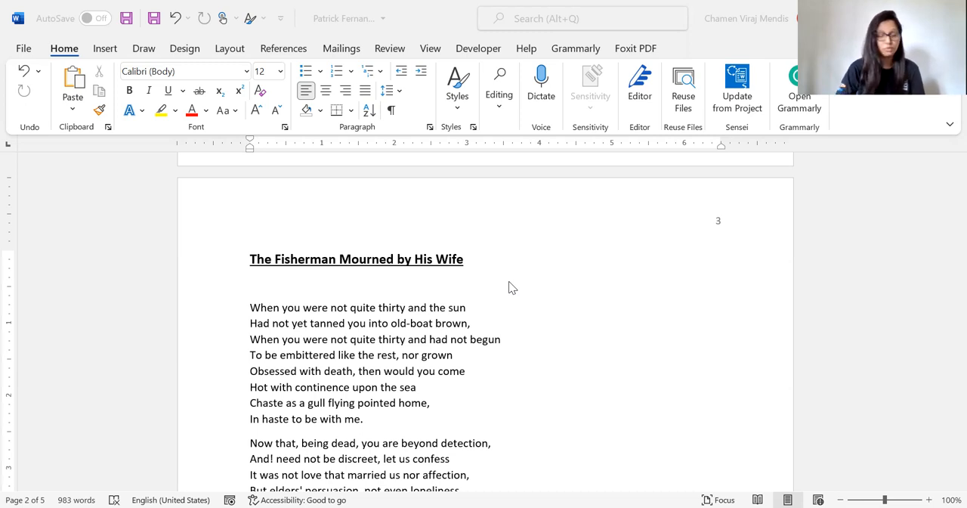
mouse_move(604, 92)
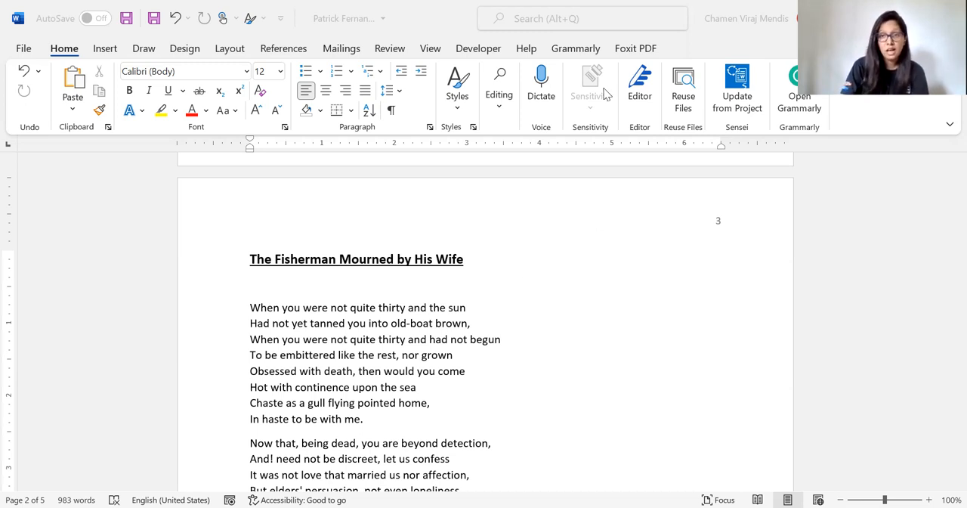
Scroll through the hawk poem back to 'The Fisherman Mourned by His Wife' on page 3
scroll(down, 3)
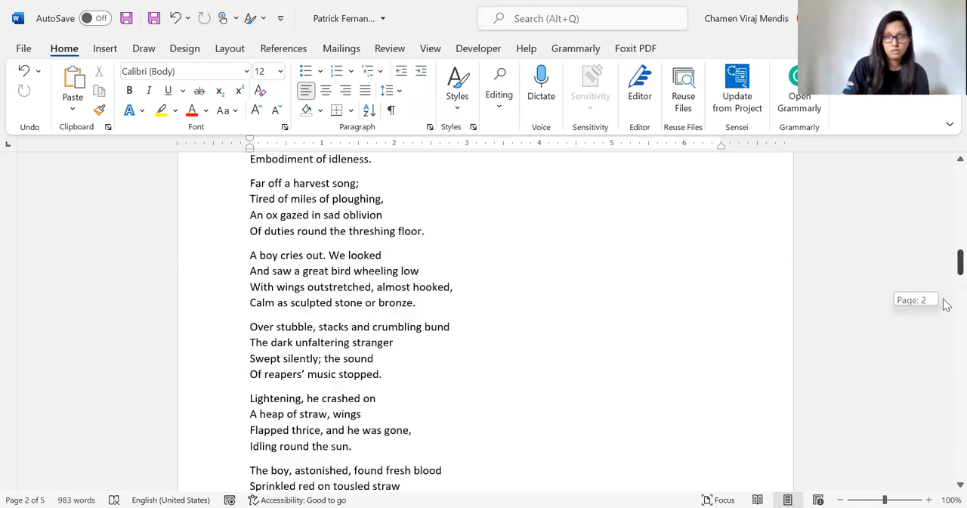
scroll(down, 3)
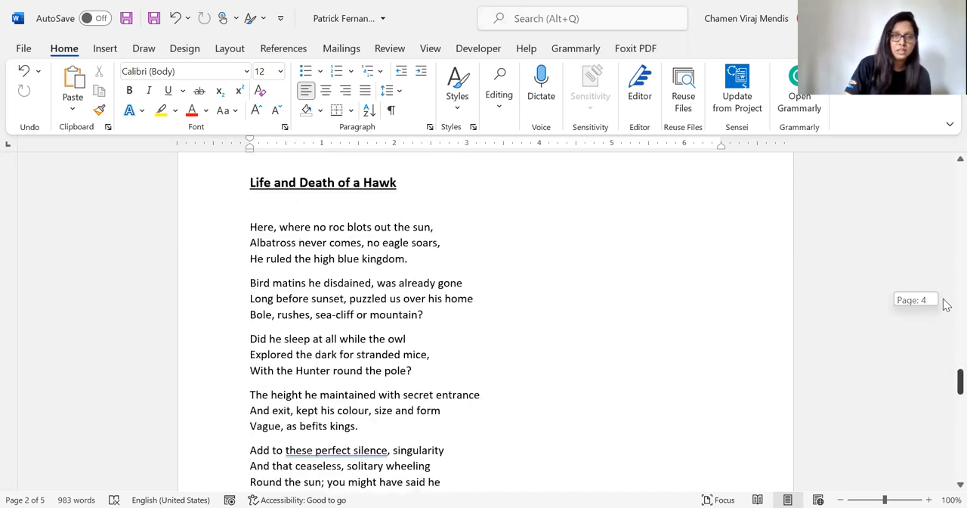
scroll(down, 3)
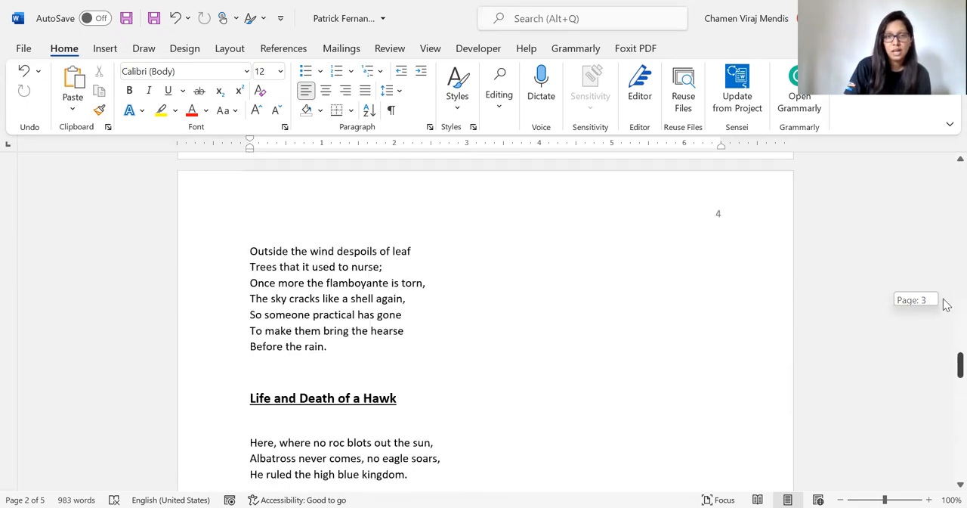
scroll(down, 3)
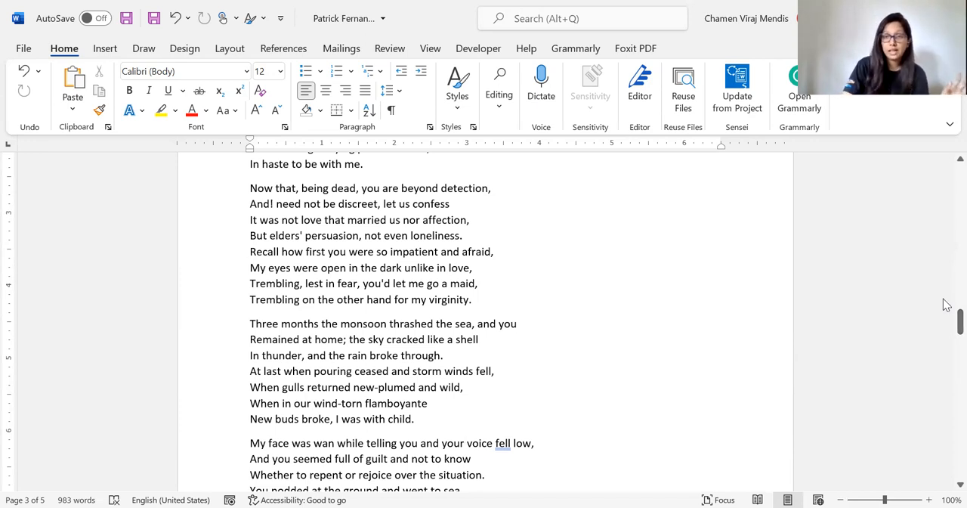
Place the cursor in the poem so its first stanza 'When you were not quite thirty' shows
click(465, 441)
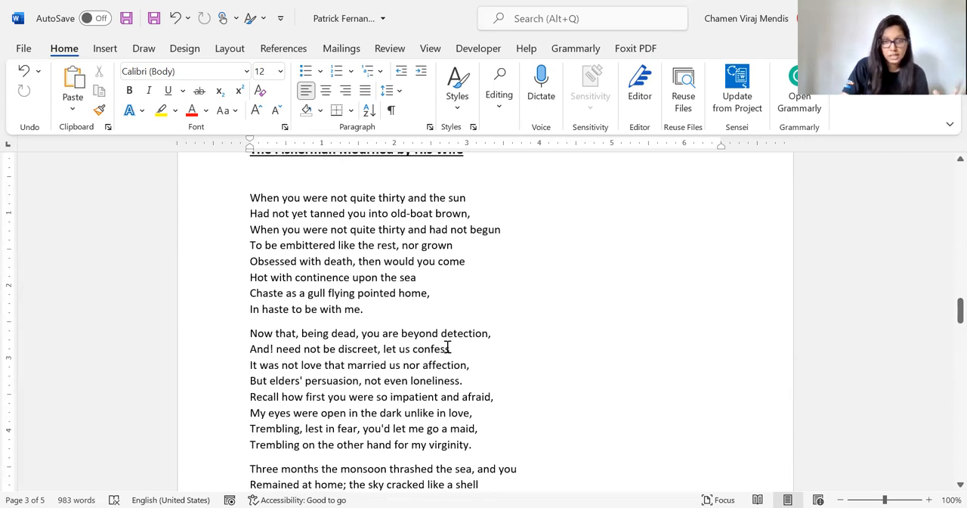
mouse_move(467, 355)
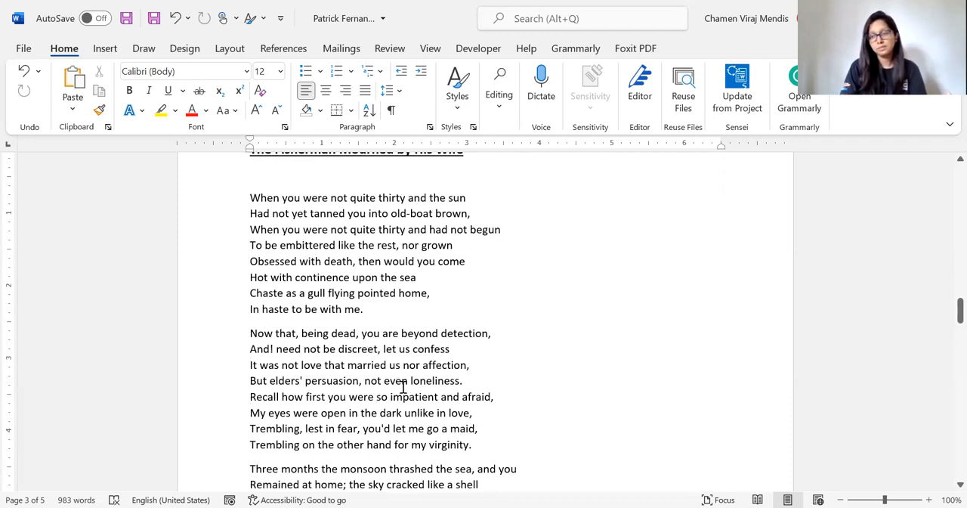
mouse_move(400, 390)
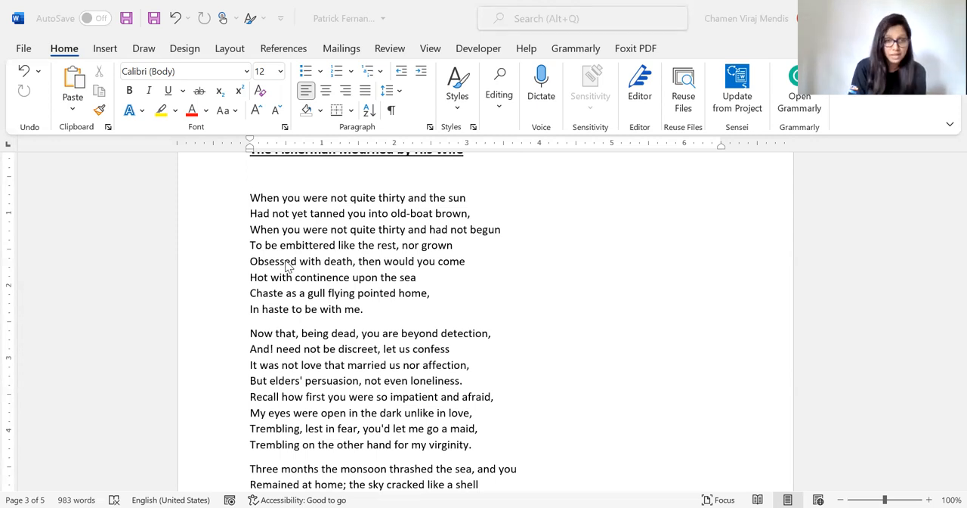
scroll(down, 3)
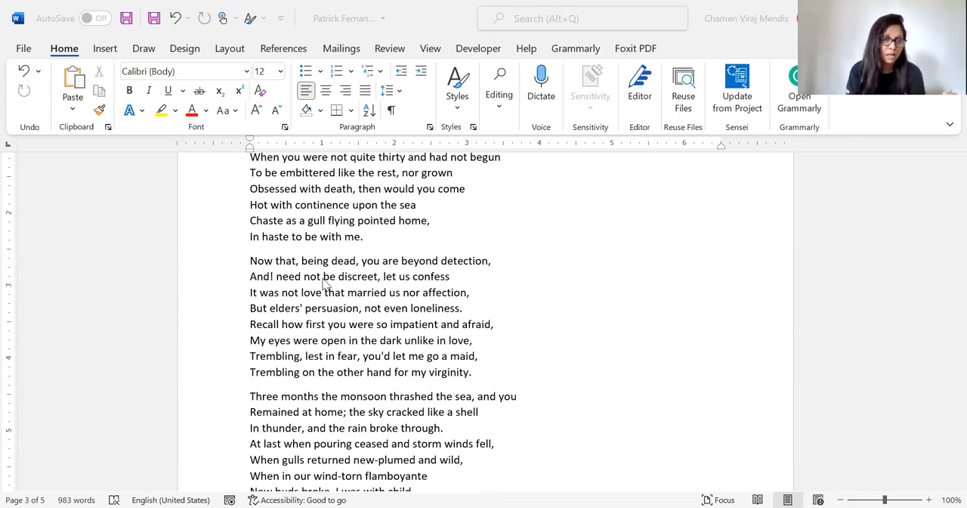
Scroll down to the monsoon stanzas through 'Men come and go' on page 3
scroll(down, 3)
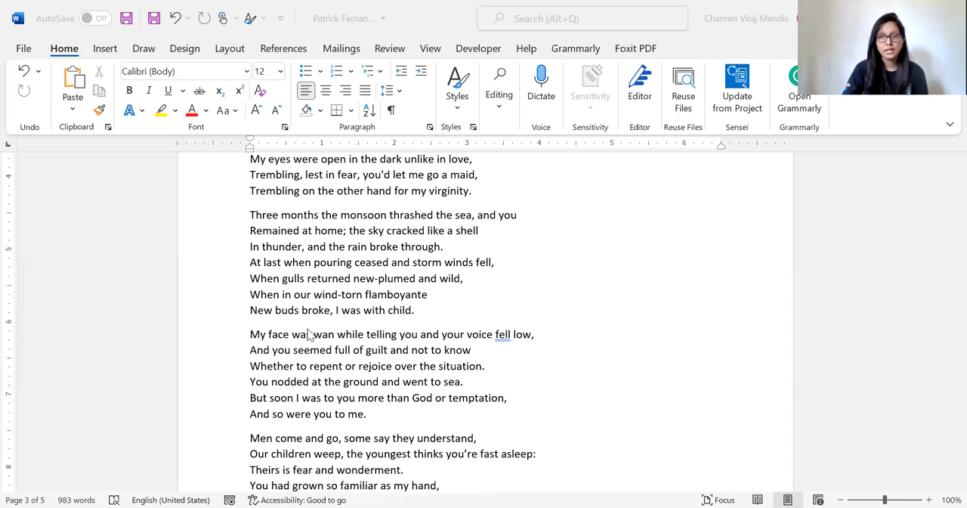
Scroll to page 4 so the 'Life and Death of a Hawk' heading sits at the top
scroll(down, 3)
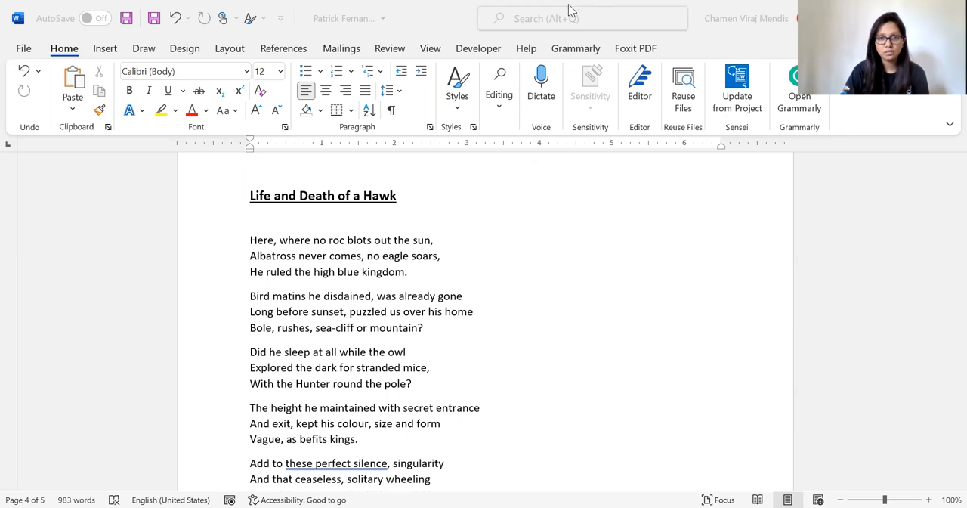
click(582, 18)
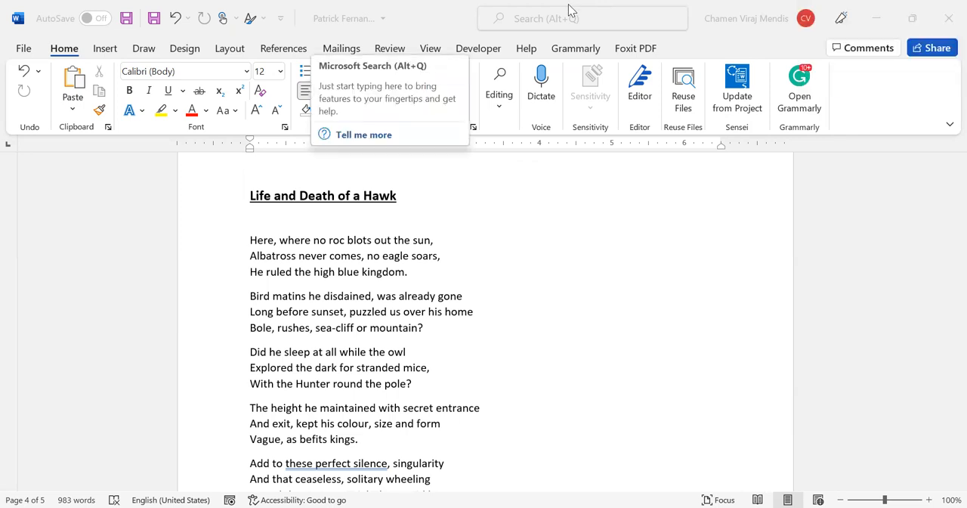